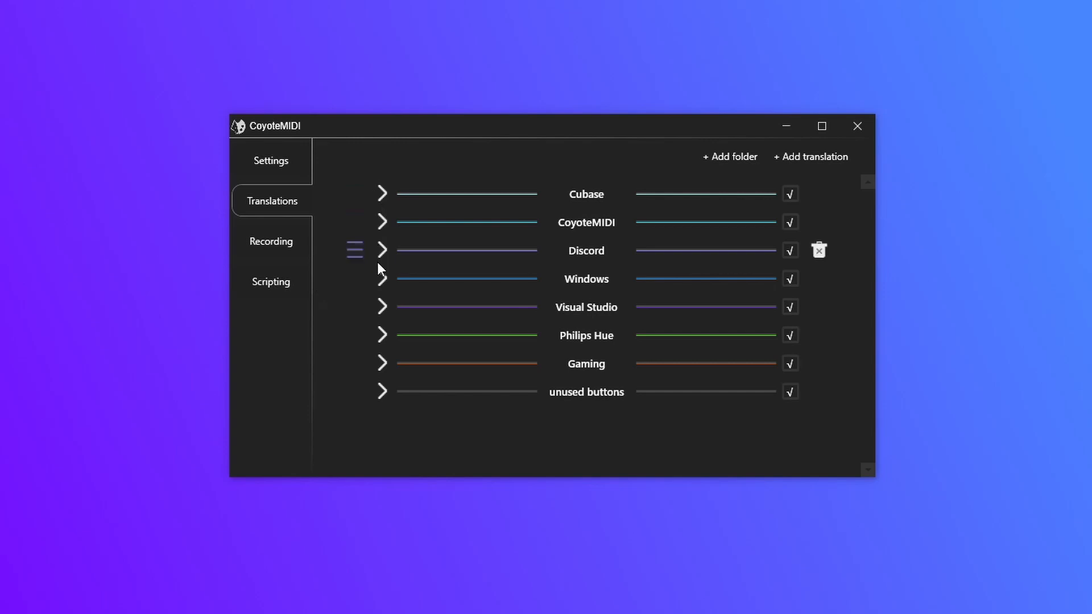
Switch to the Scripting area showing the windows volume.cy macro.
click(270, 282)
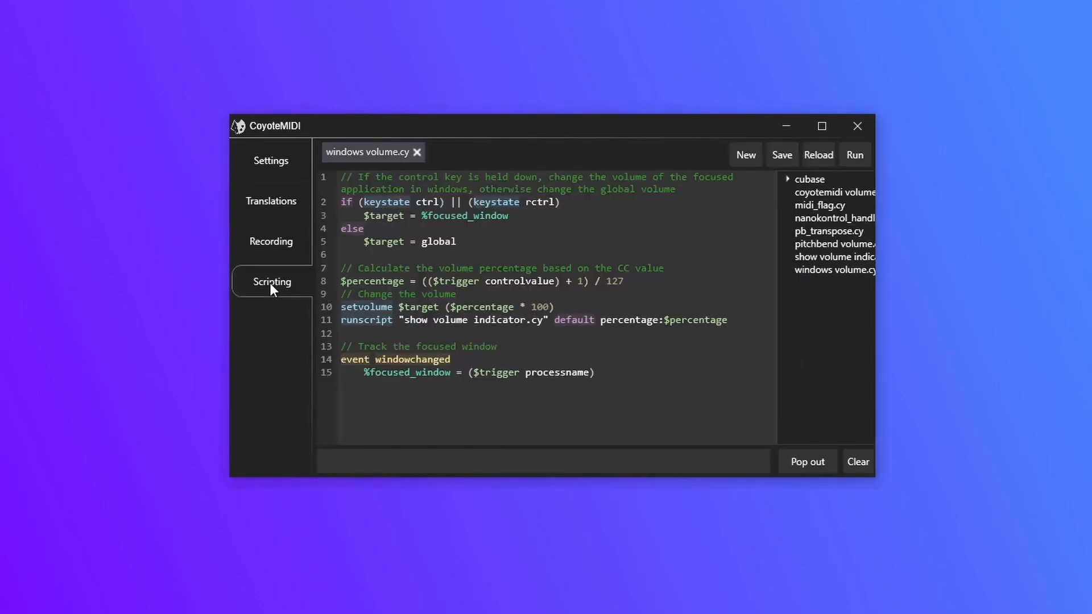
mouse_move(770, 363)
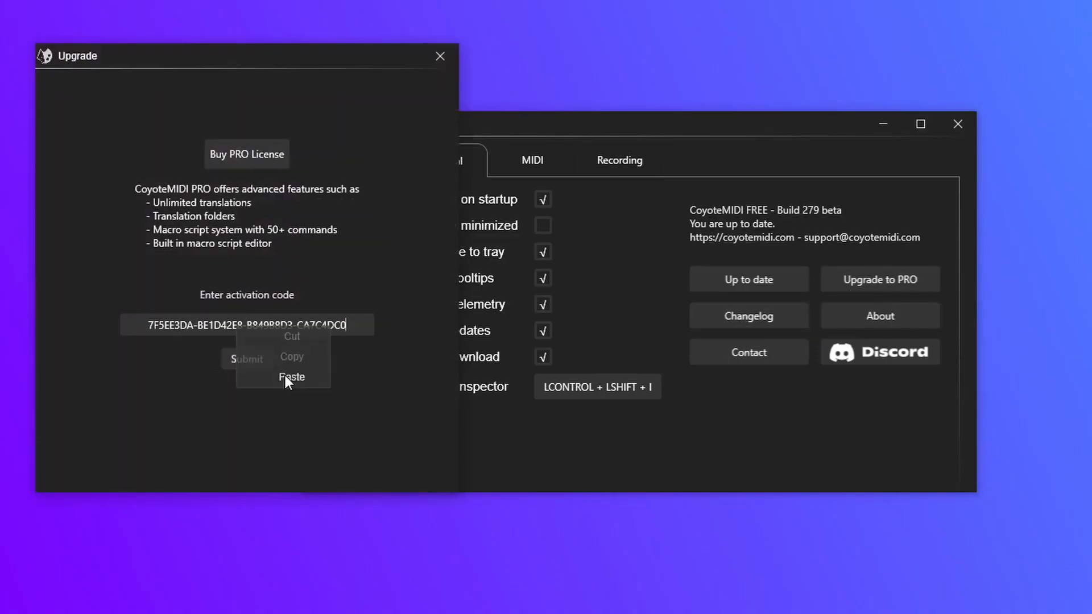
Paste the PRO activation code, submit it, and restart CoyoteMIDI to apply the upgrade.
click(246, 359)
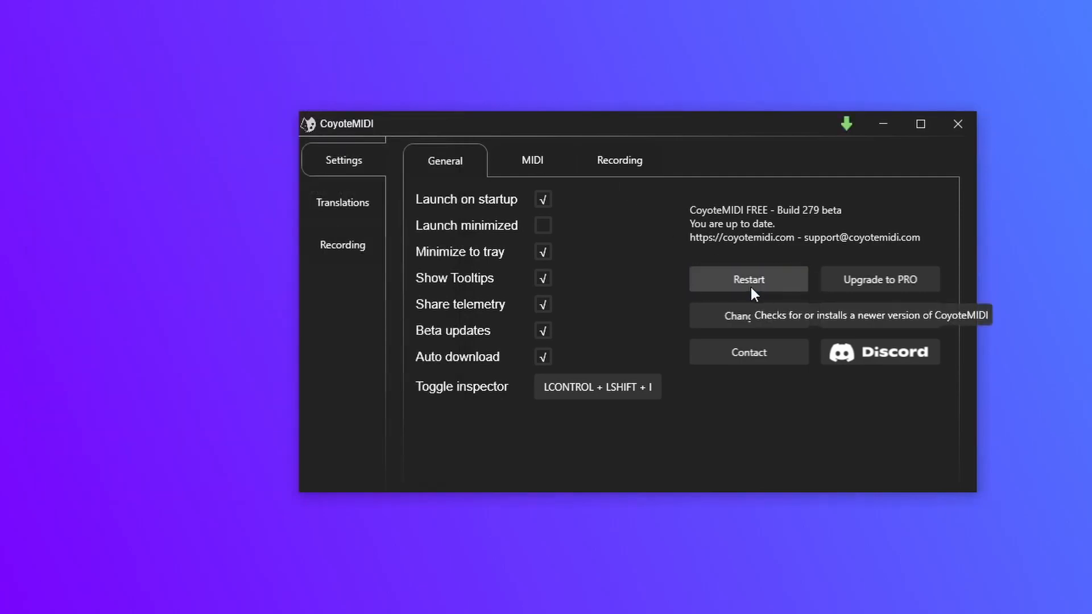
click(748, 279)
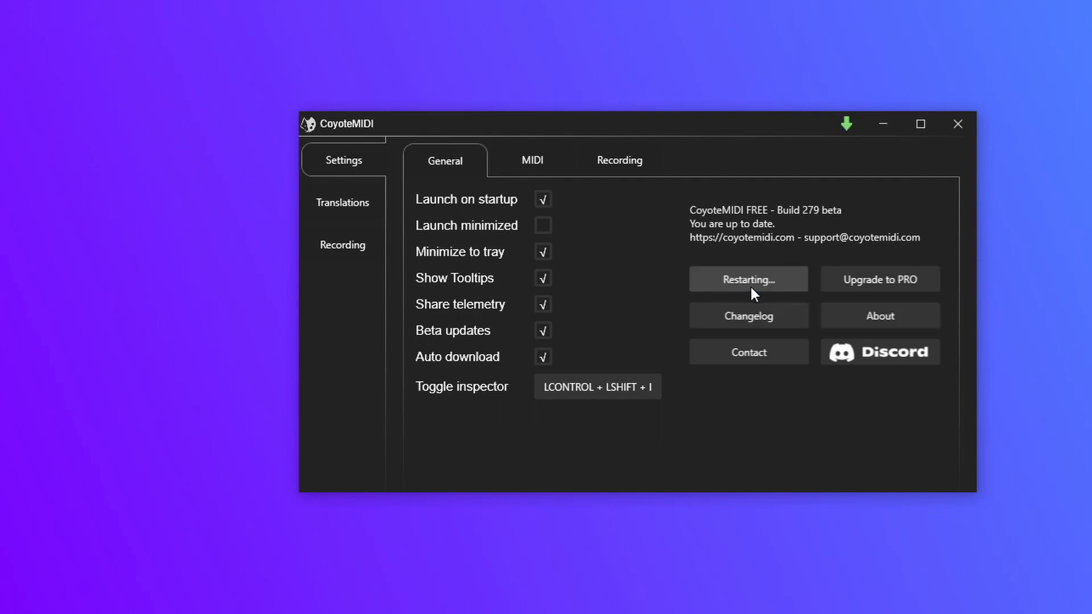
click(748, 279)
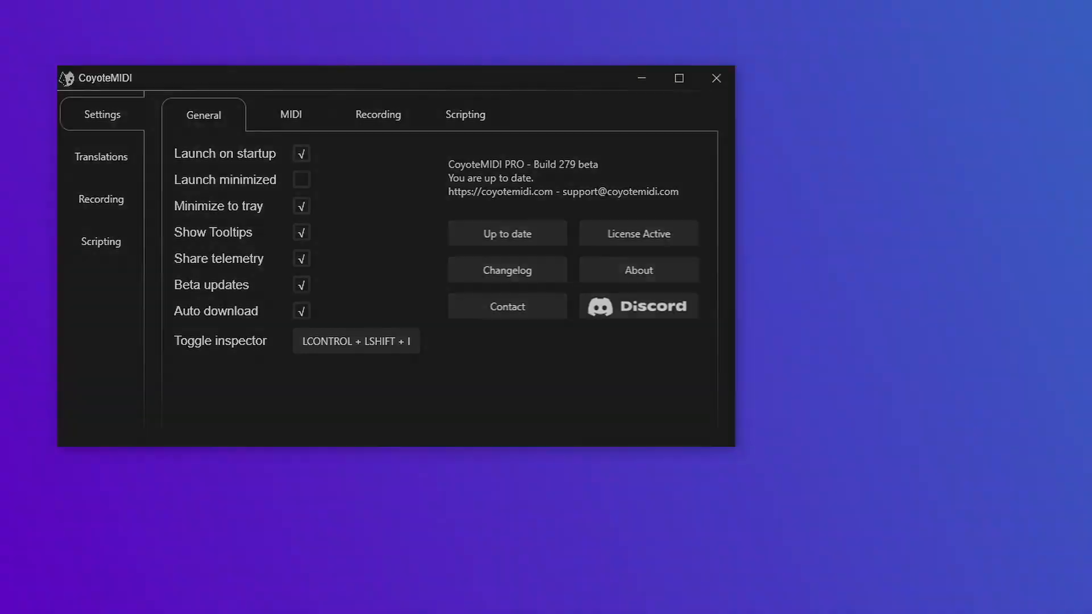
Return to the Translations list and add a new translation.
click(100, 156)
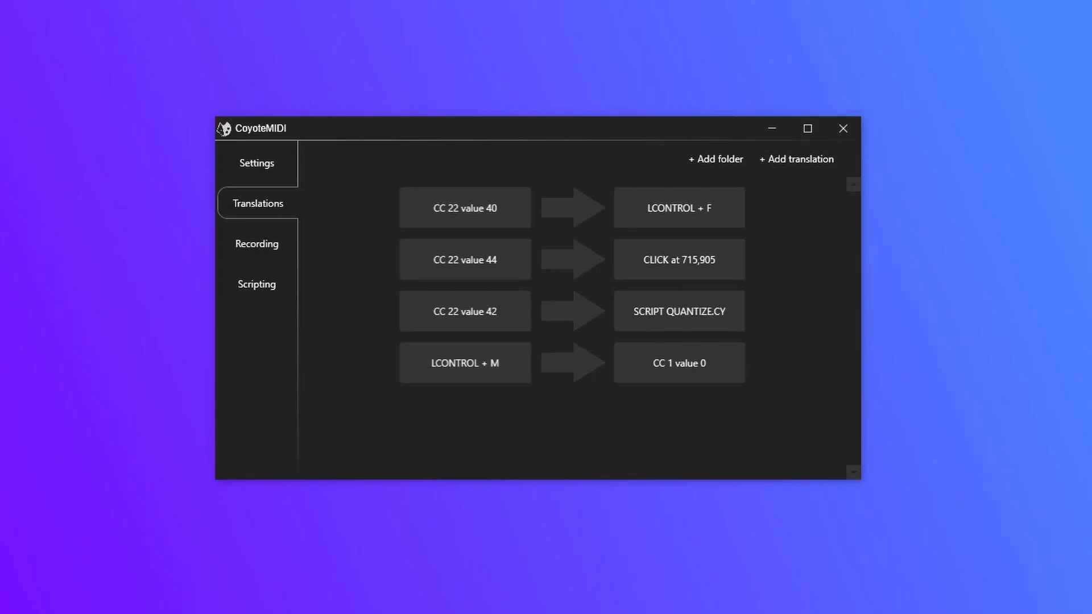
mouse_move(798, 162)
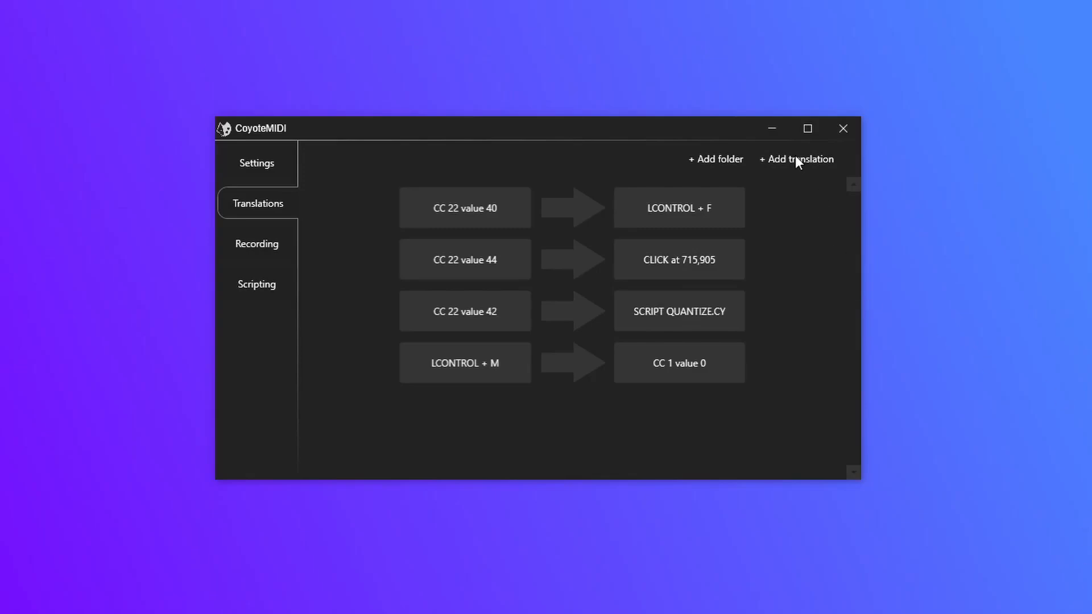
click(796, 159)
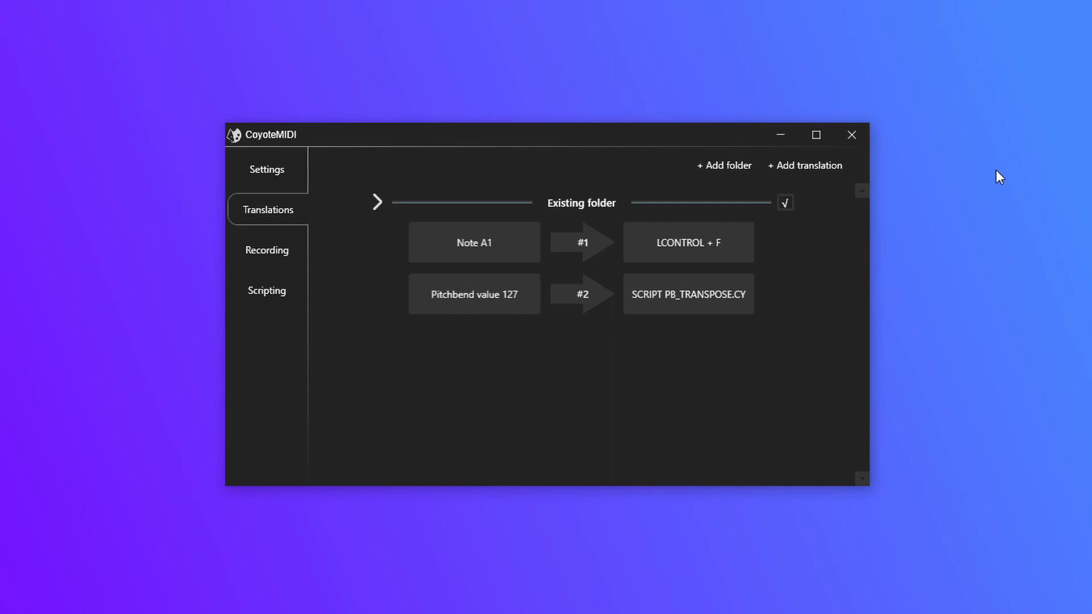
mouse_move(1014, 201)
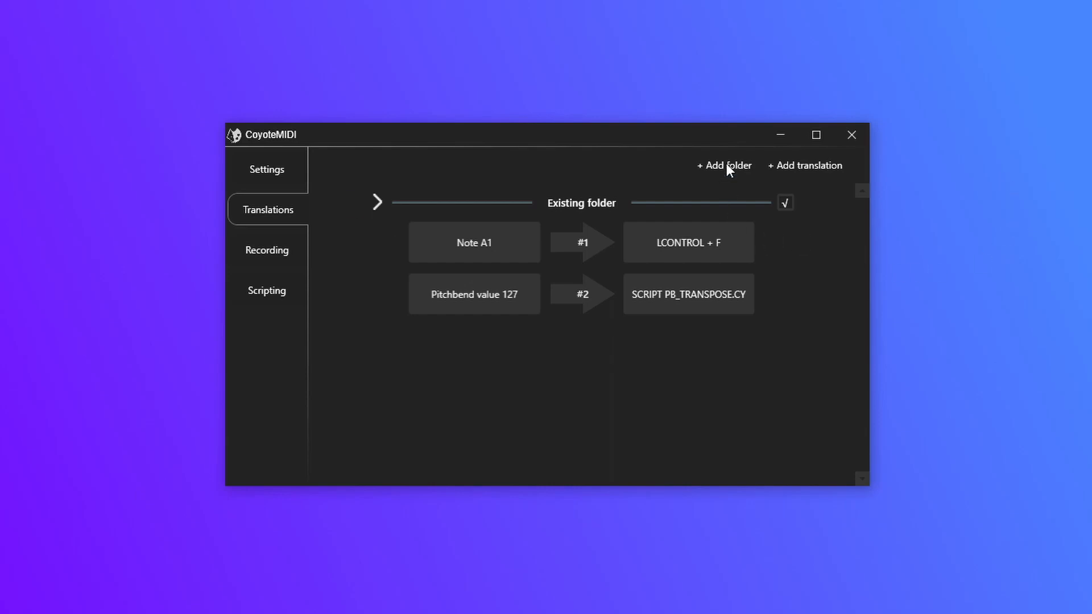
Create a New folder and drag the Note A1 translation into it.
click(723, 165)
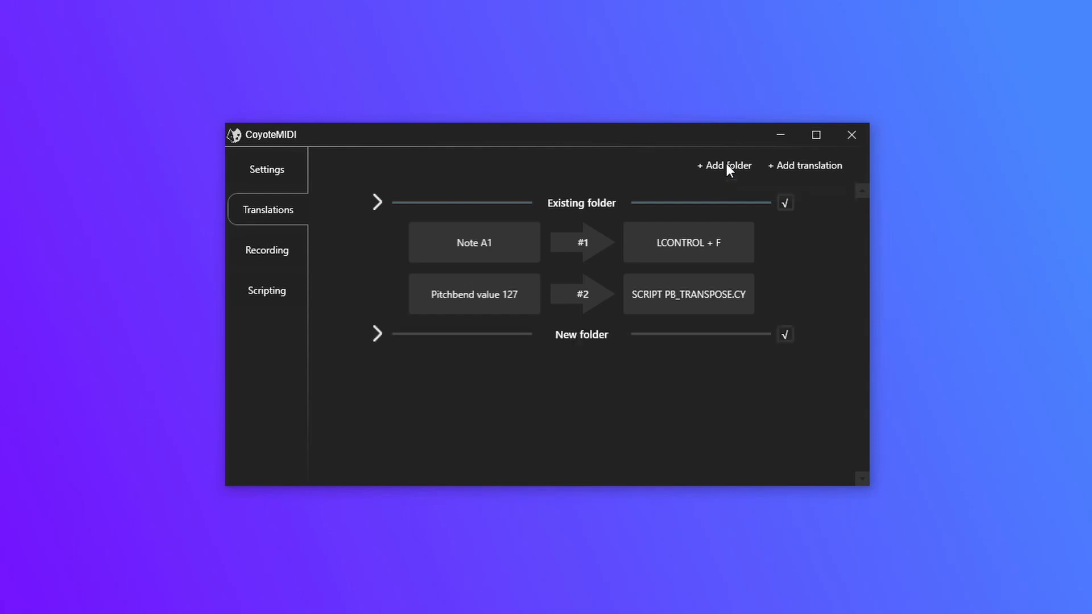
mouse_move(530, 358)
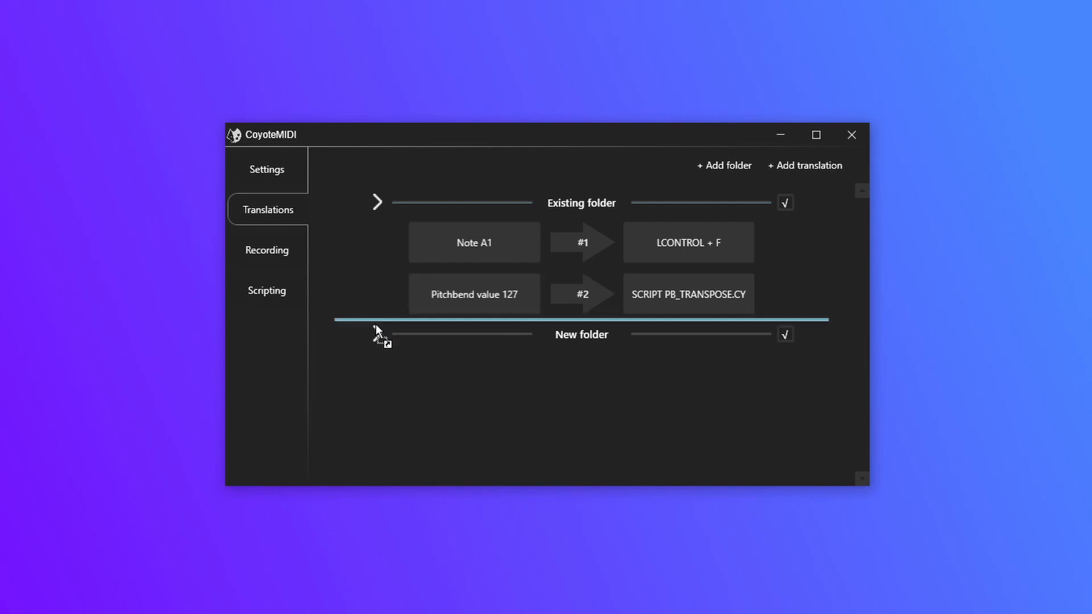
click(377, 334)
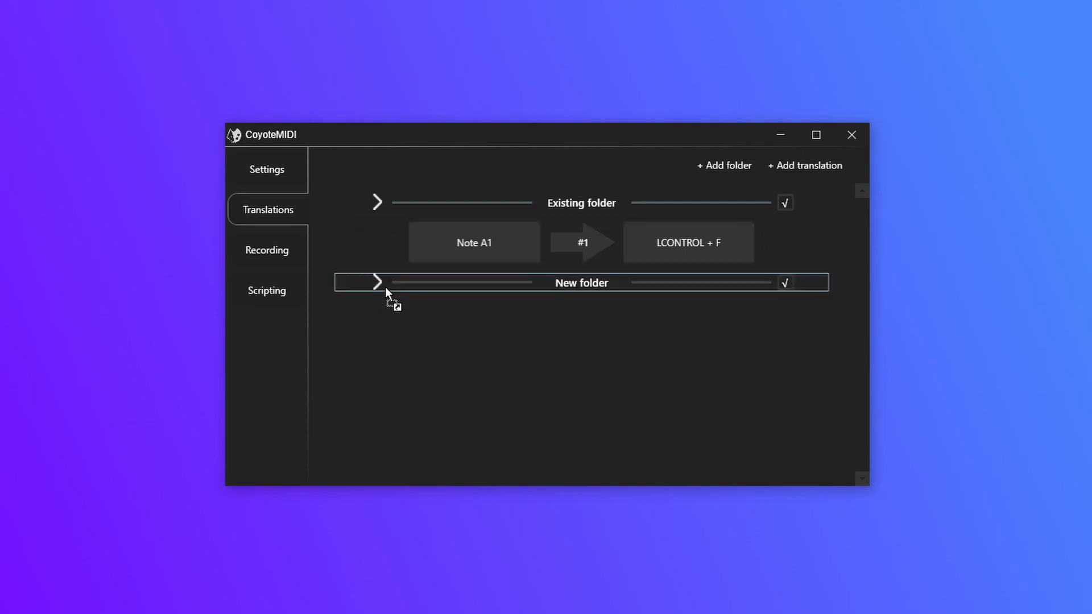
click(377, 283)
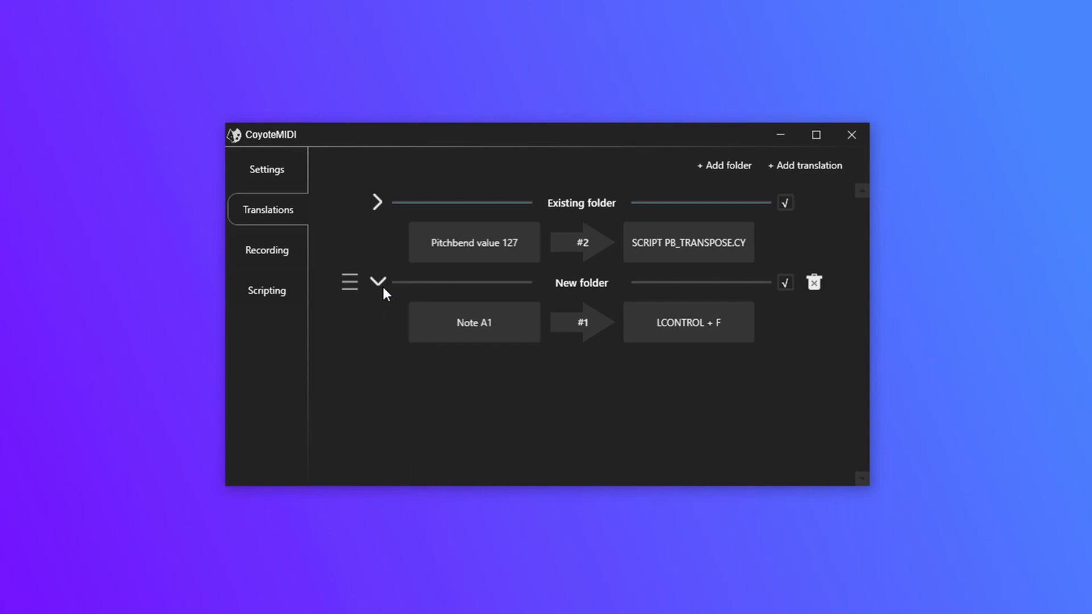
Collapse New folder and Existing folder, leaving only the Ctrl+F translation visible.
click(377, 282)
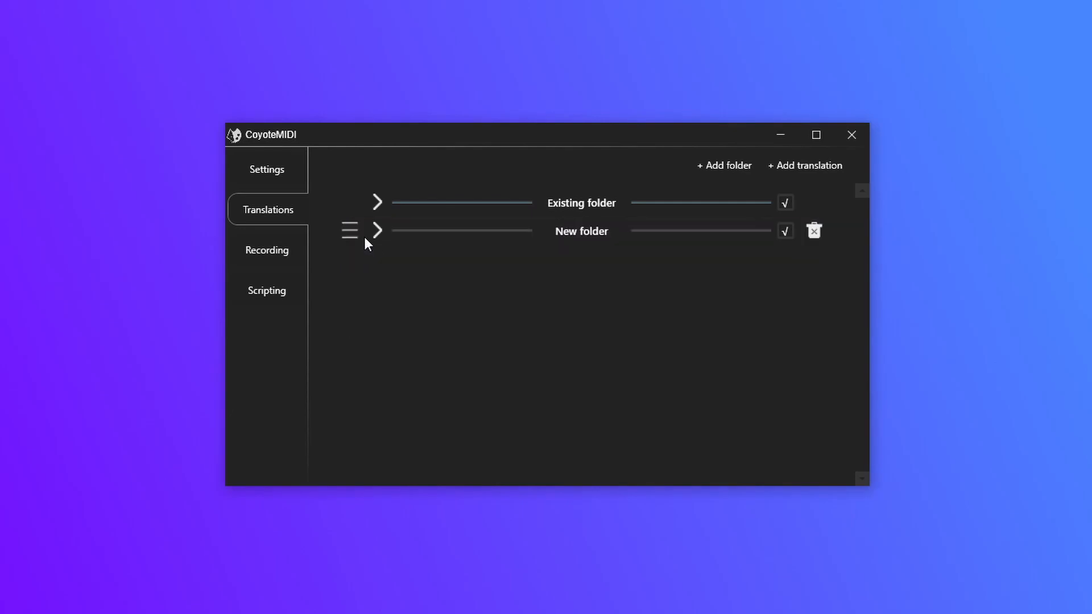
click(376, 230)
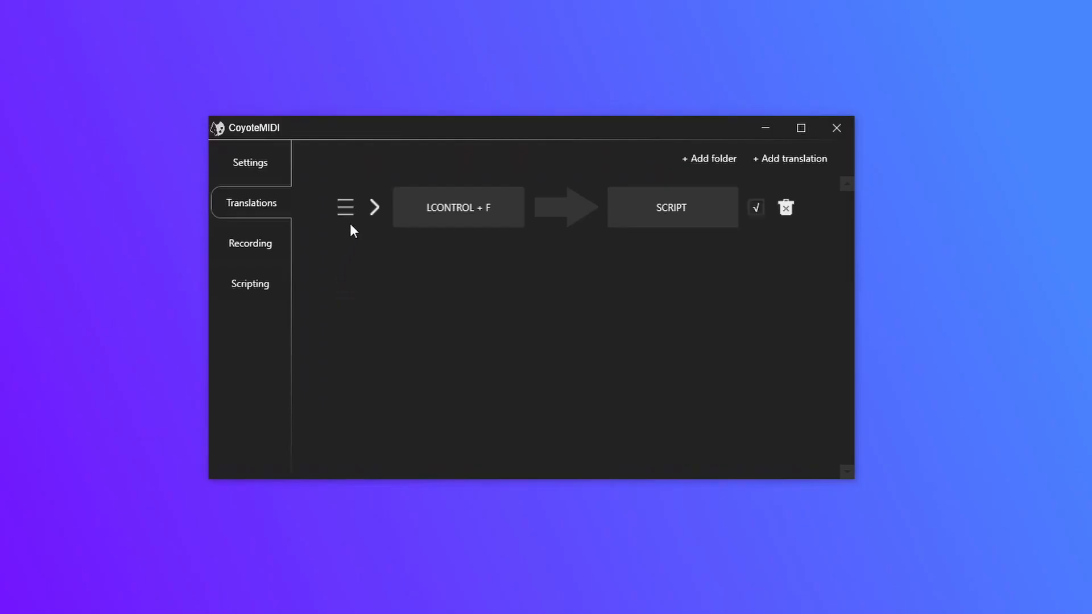
Expand the LCONTROL + F → SCRIPT translation to show its settings.
click(374, 207)
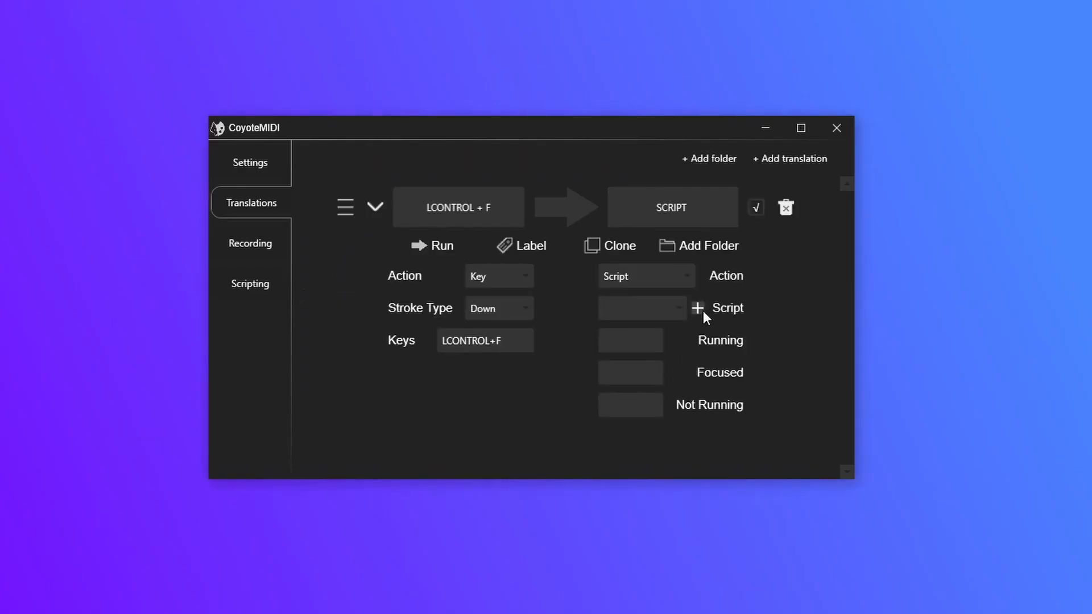
mouse_move(698, 307)
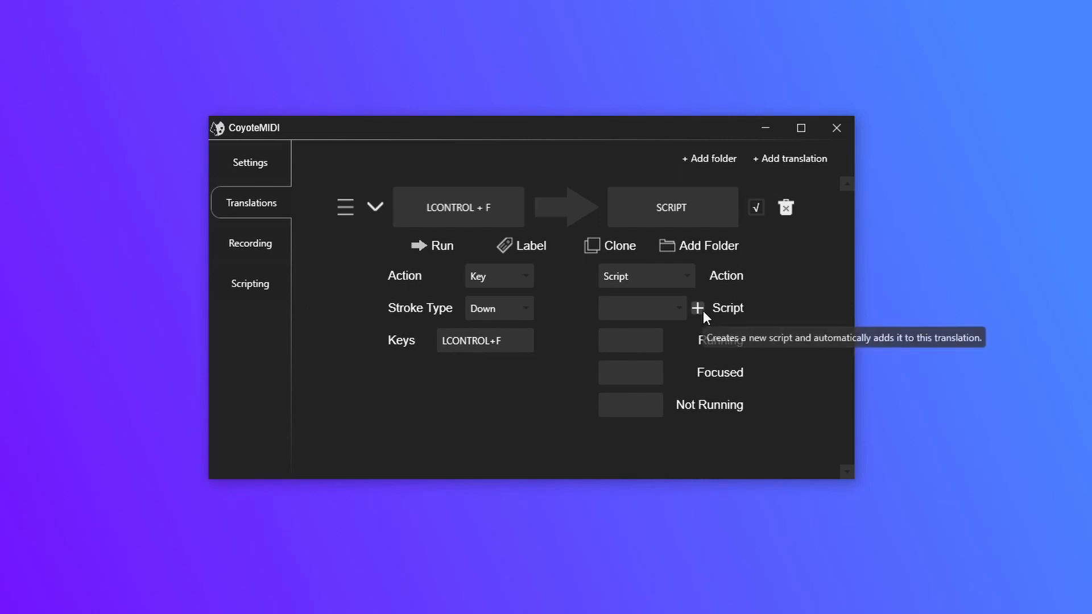
Create a new script named midi_clip for the translation, opening it in the editor.
click(697, 308)
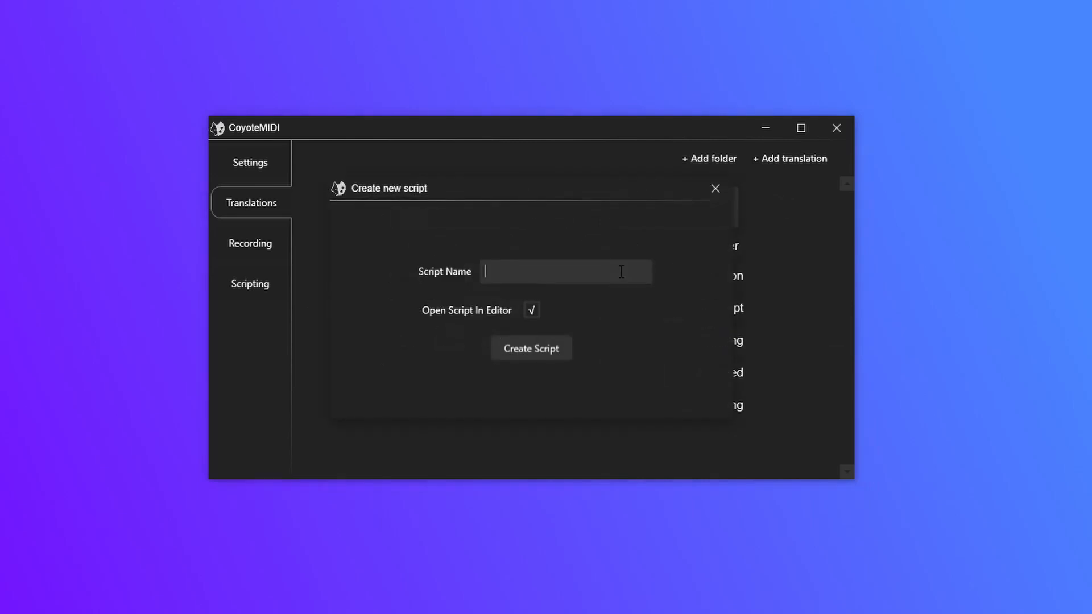
text(midi_)
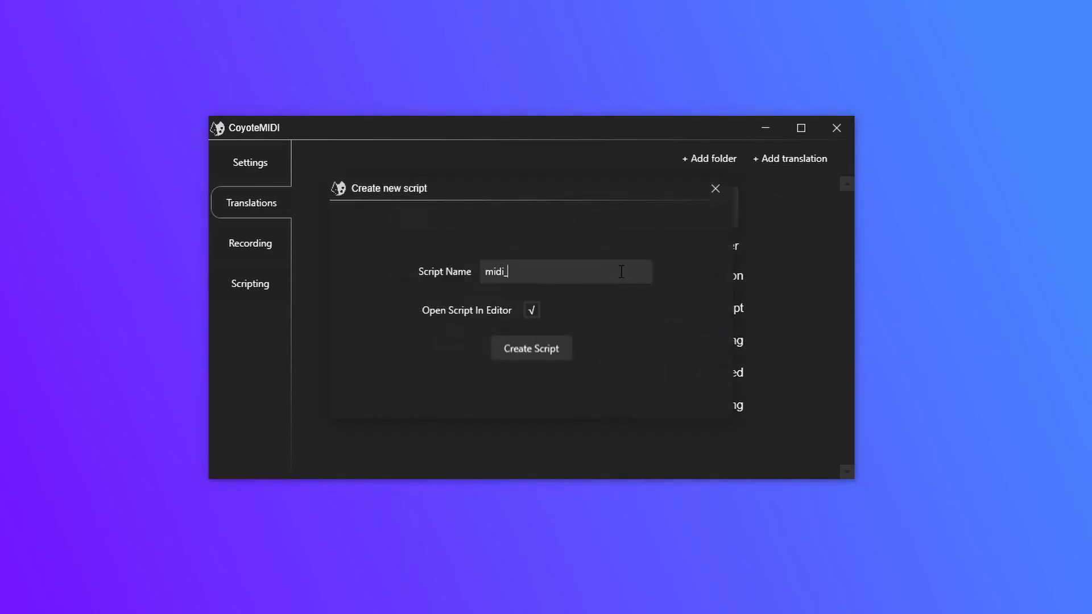
text(clip)
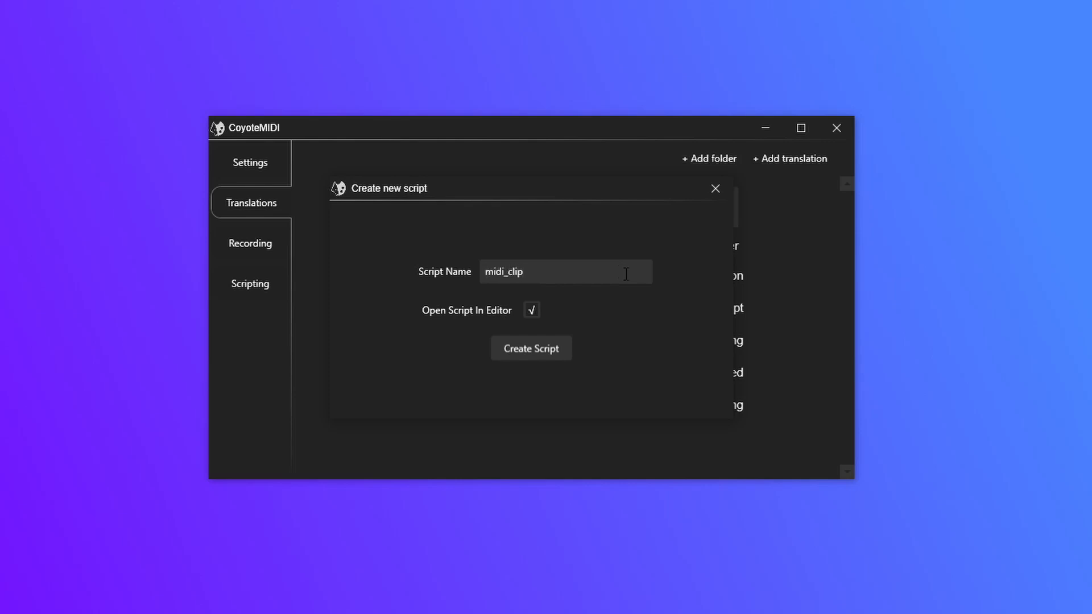
click(530, 348)
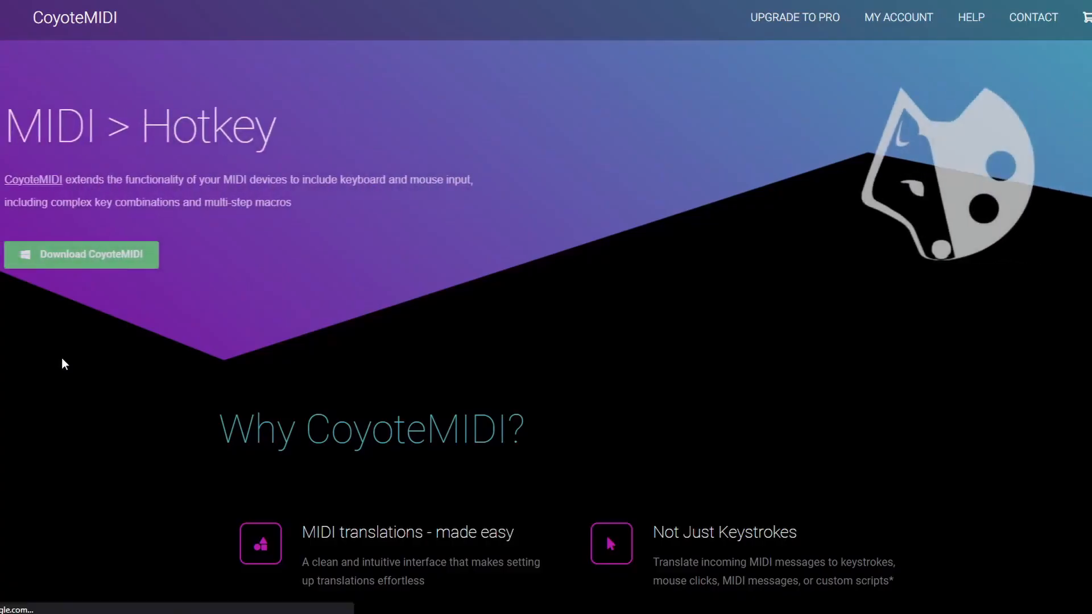
Go to the website's Help center listing CoyoteScript and Basic Operation articles.
click(971, 17)
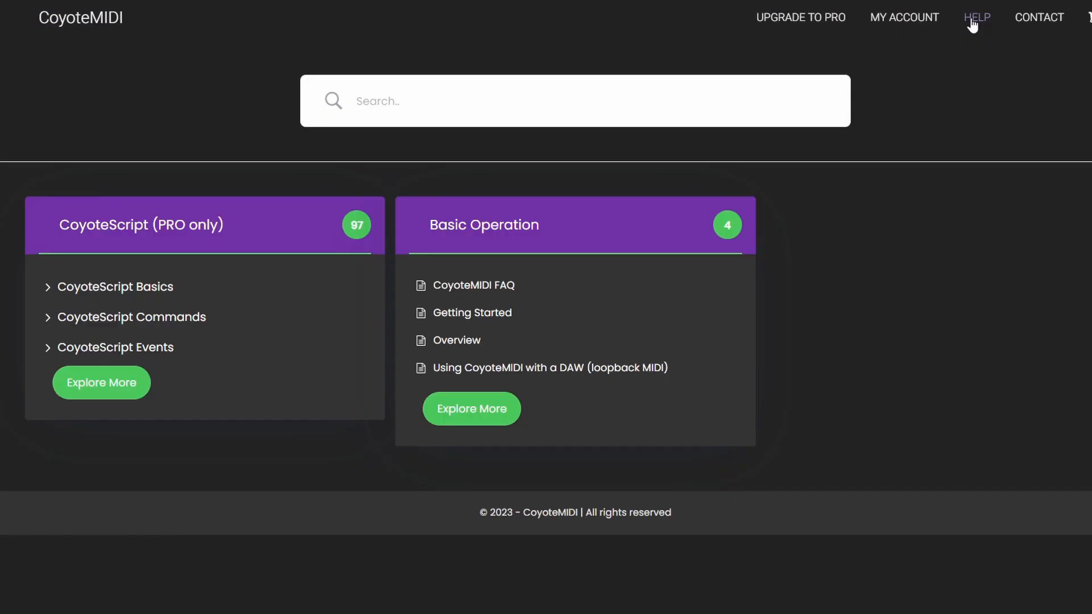